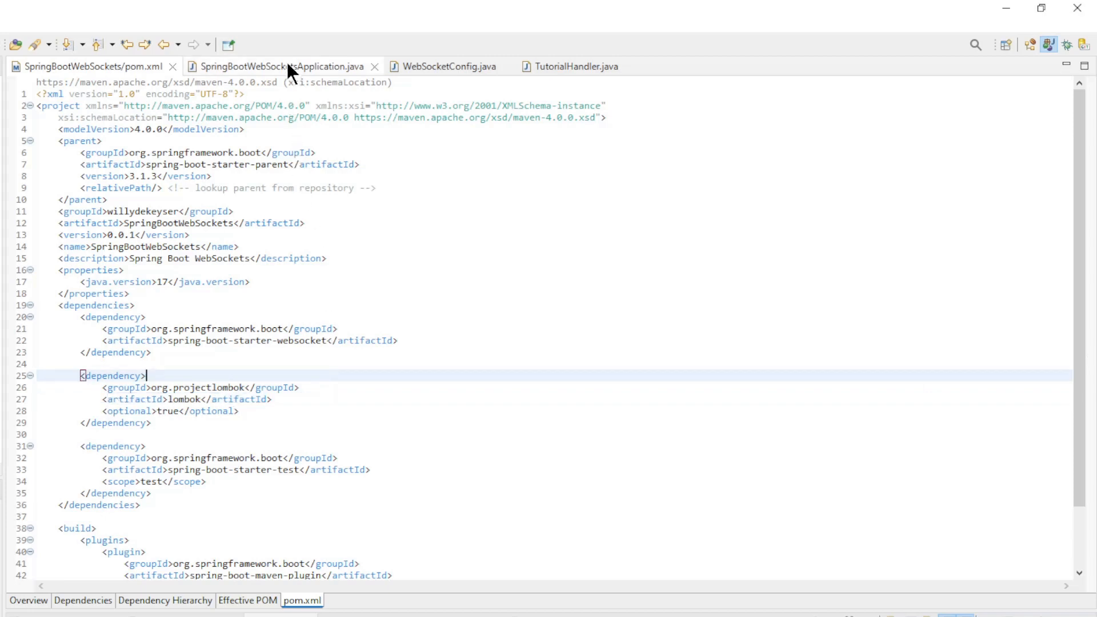
# Show the SpringBootWebSocketsApplication main class in the editor
pyautogui.click(280, 66)
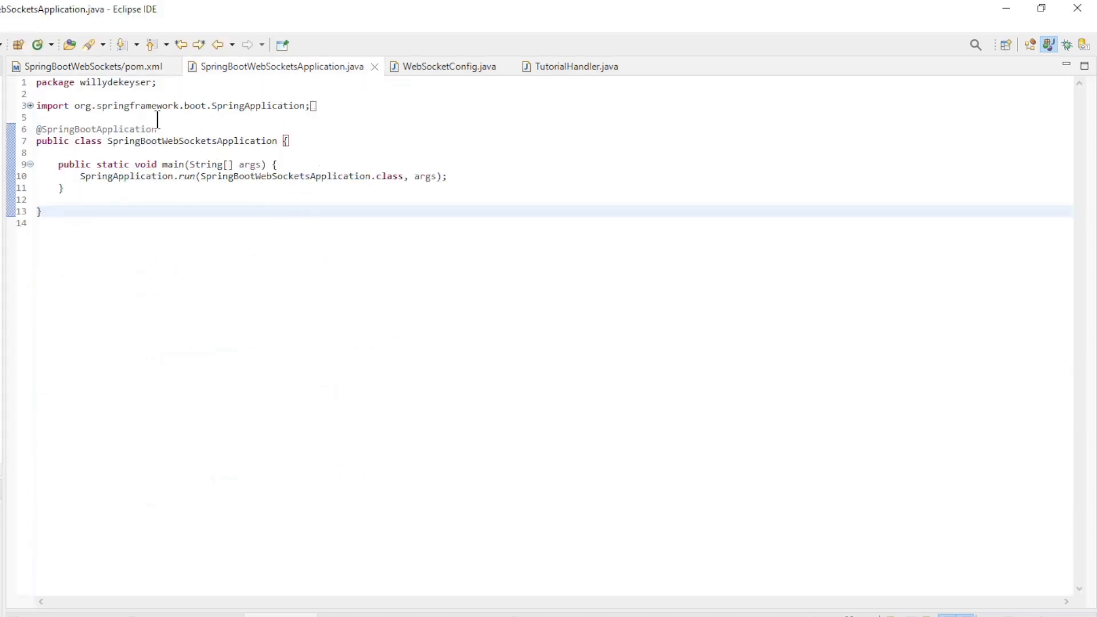
pyautogui.click(449, 67)
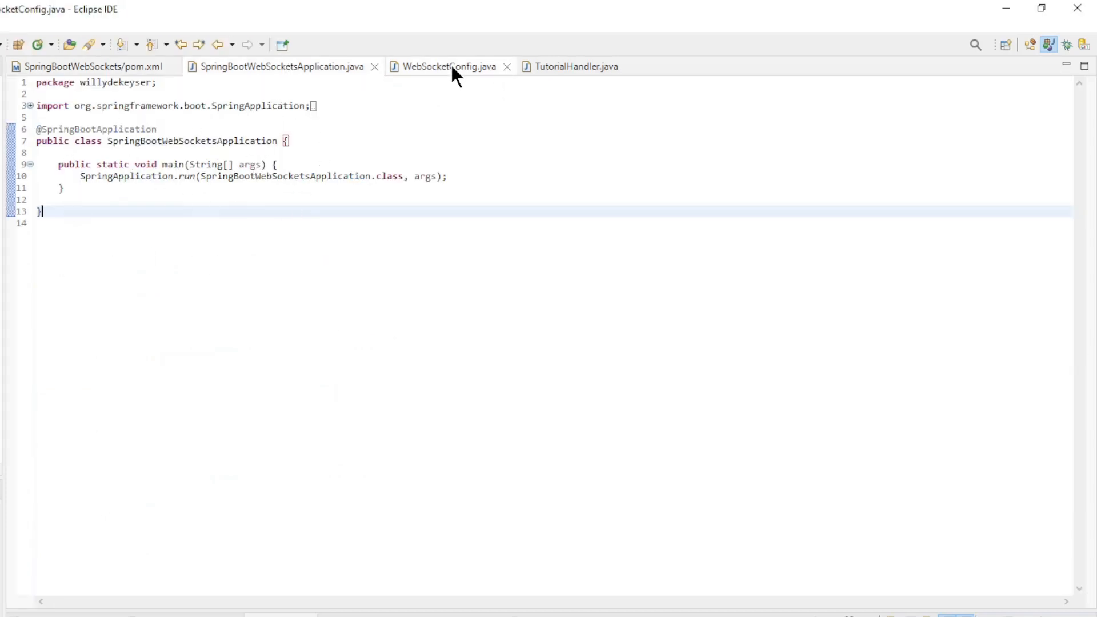
# Walk through WebSocketConfig's registerWebSocketHandlers method and tutorialHandler bean registered at /tutorial
pyautogui.click(449, 66)
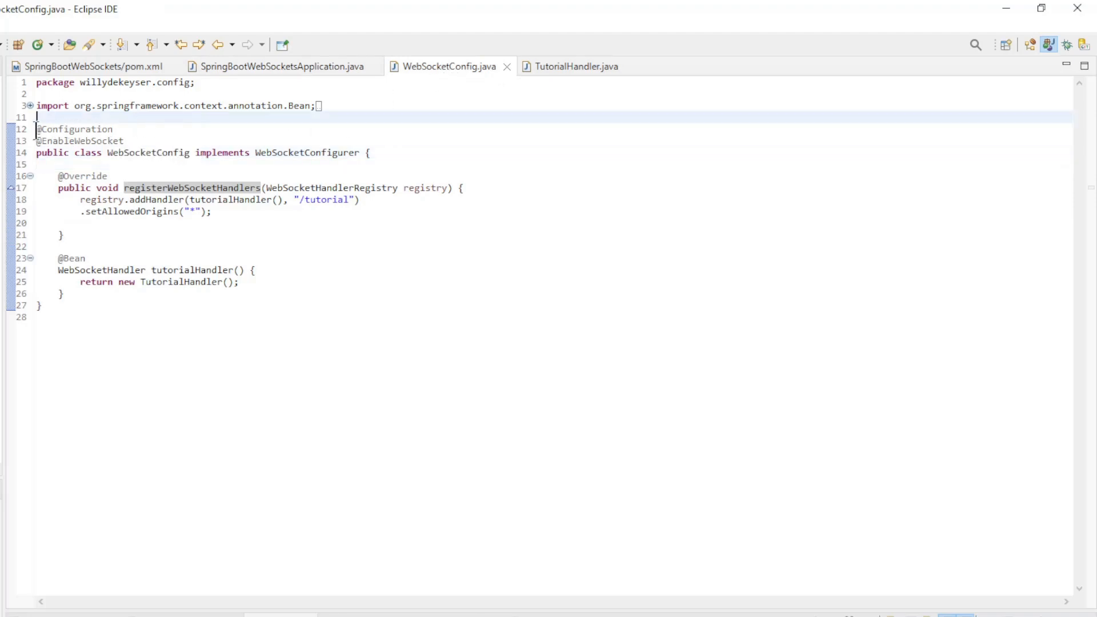
pyautogui.moveTo(36, 129); pyautogui.dragTo(124, 140)
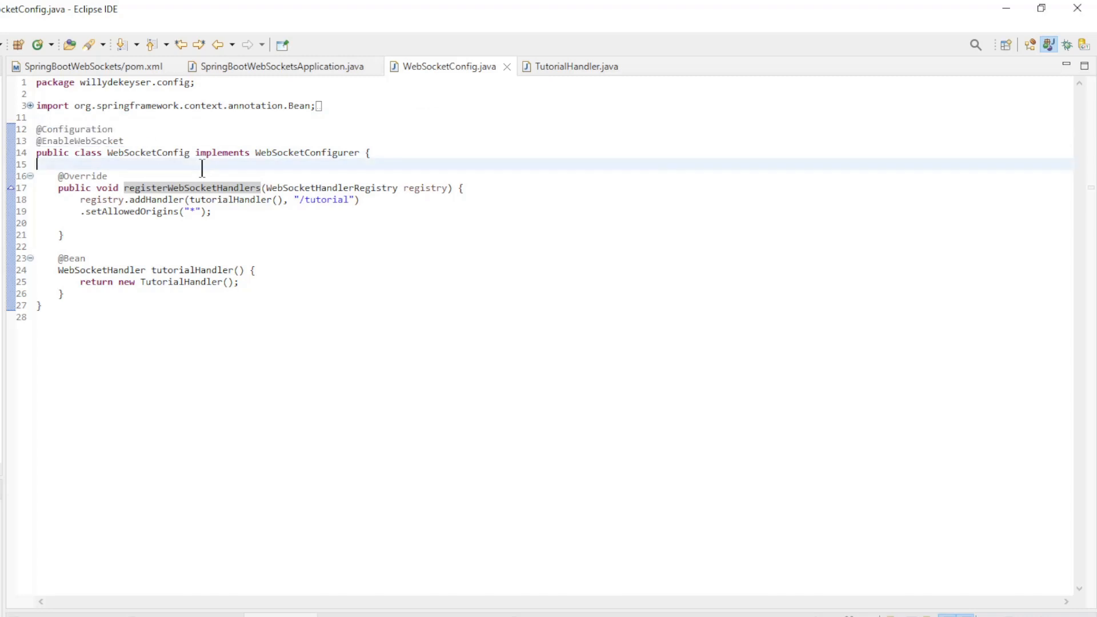
pyautogui.moveTo(191, 152); pyautogui.dragTo(369, 152)
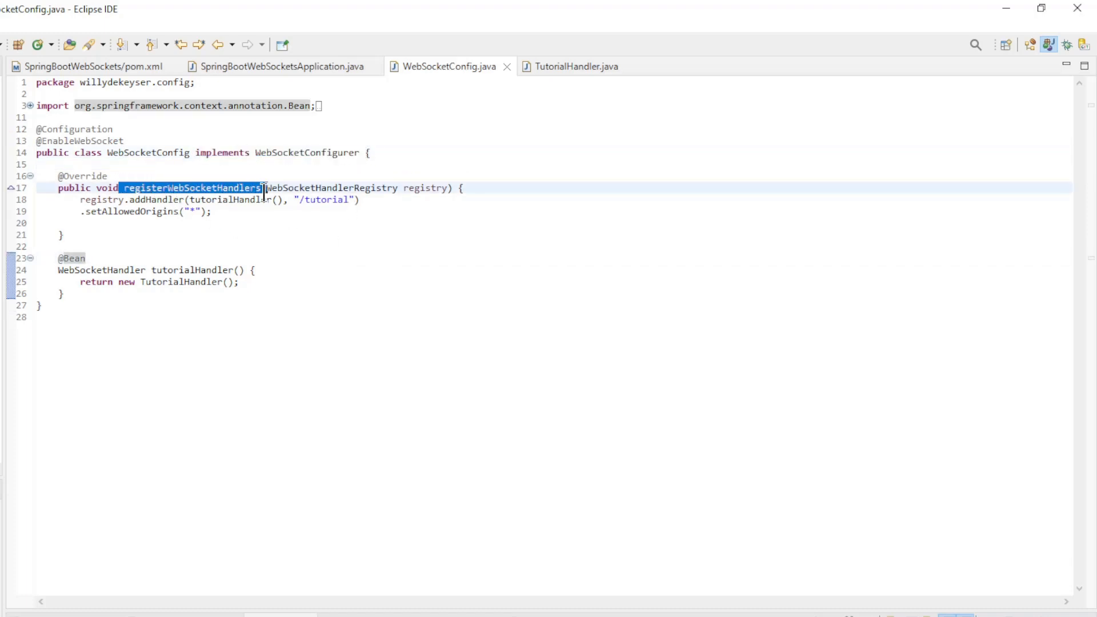
pyautogui.moveTo(275, 253)
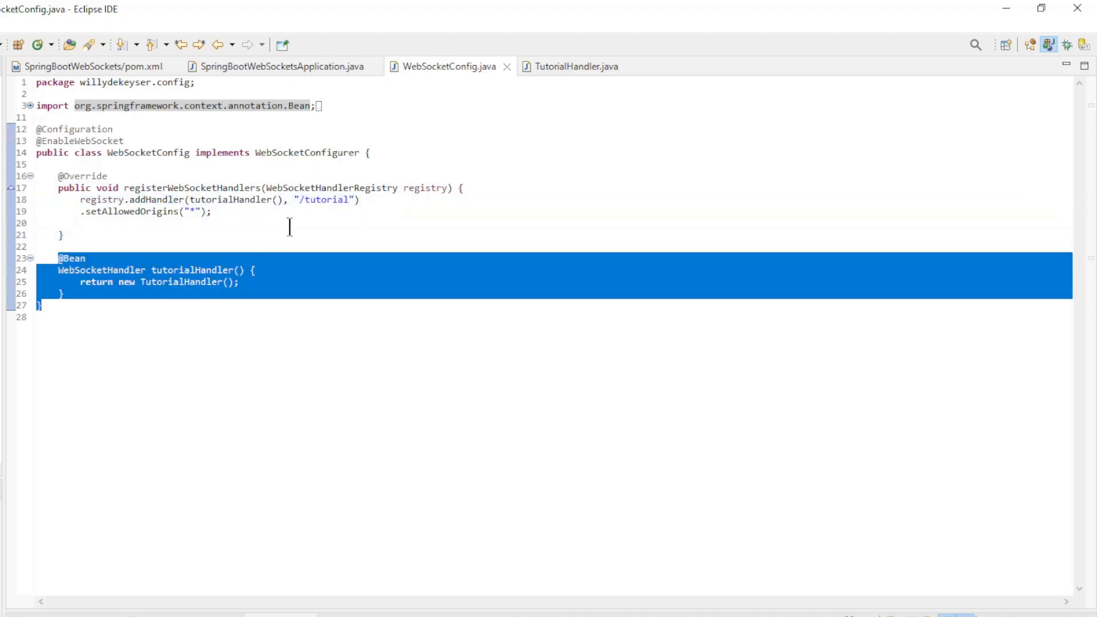
pyautogui.click(575, 66)
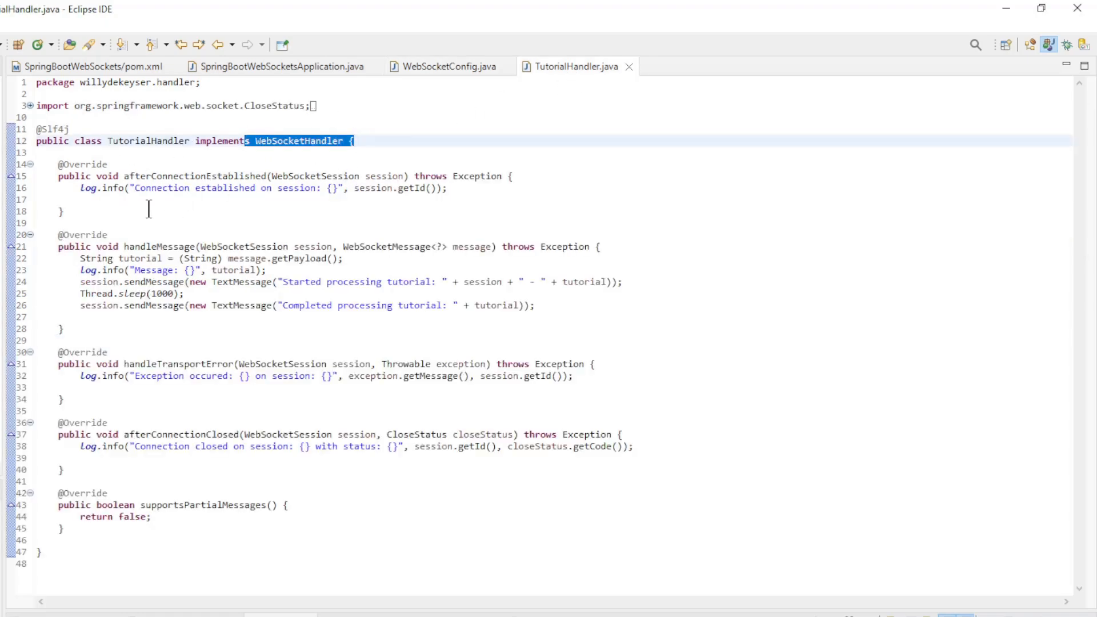
# Highlight the handleTransportError and connection-close methods in TutorialHandler
pyautogui.doubleClick(191, 176)
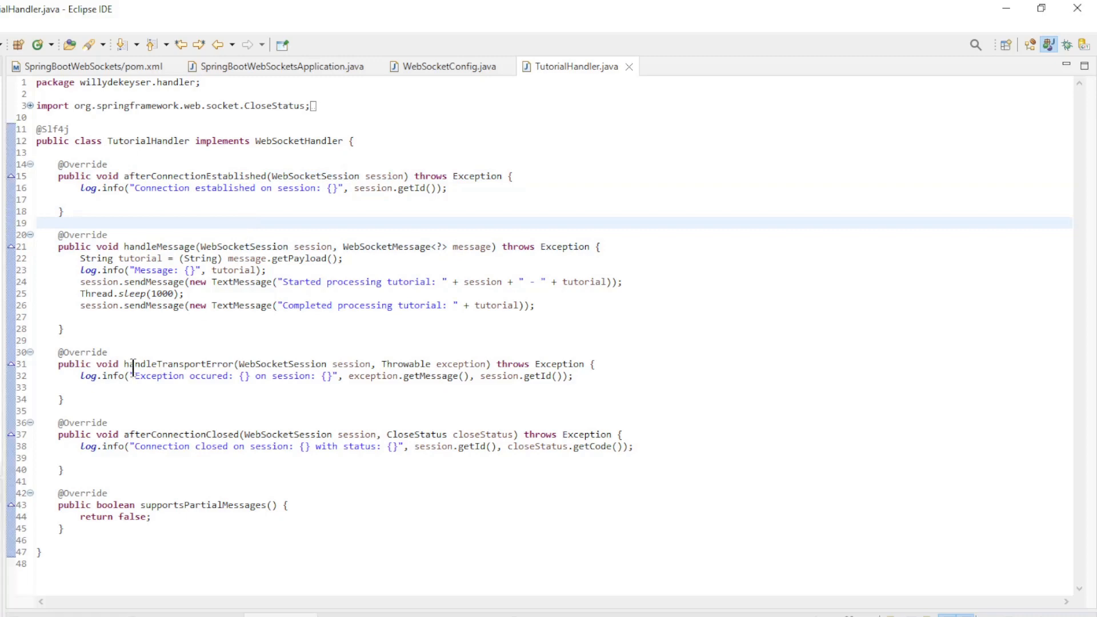
pyautogui.doubleClick(177, 364)
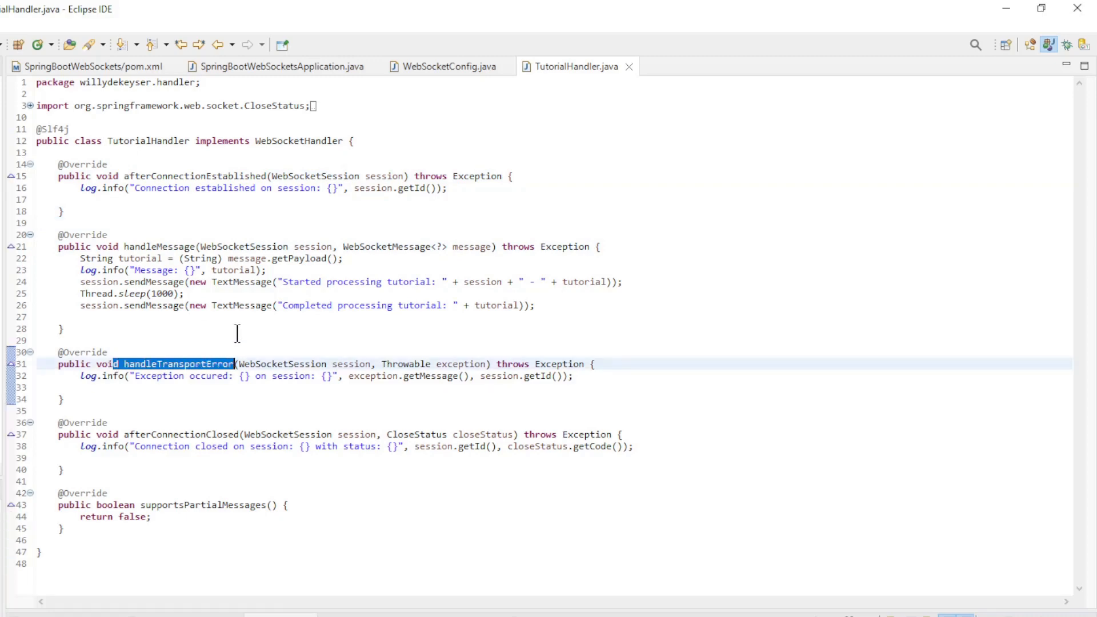
pyautogui.doubleClick(183, 434)
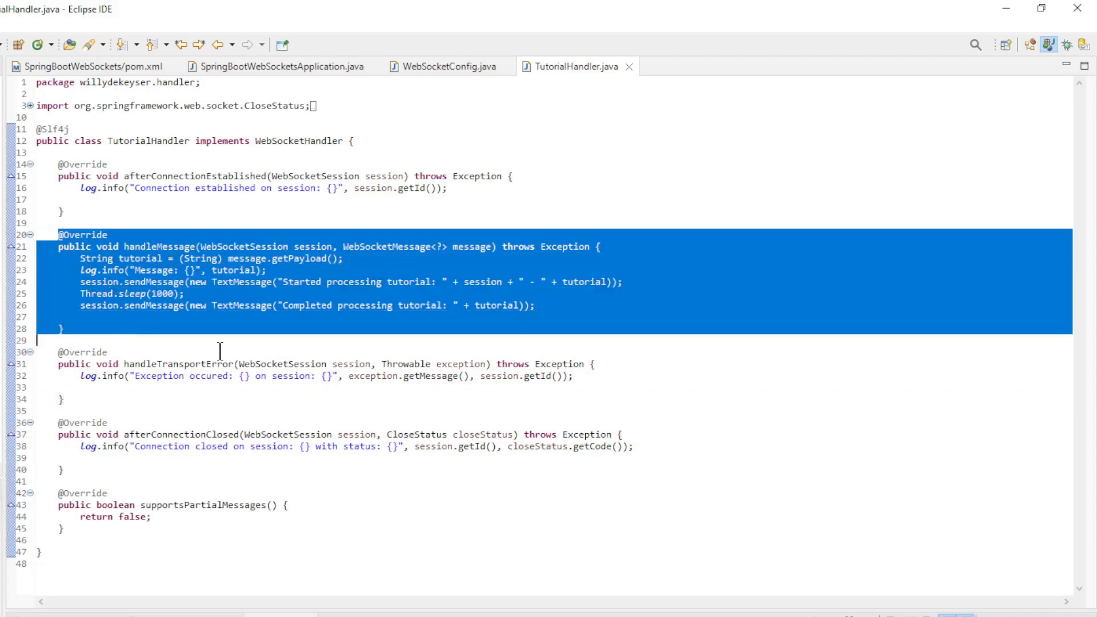
# Highlight the handleMessage payload variable and the send-and-sleep processing lines
pyautogui.click(229, 258)
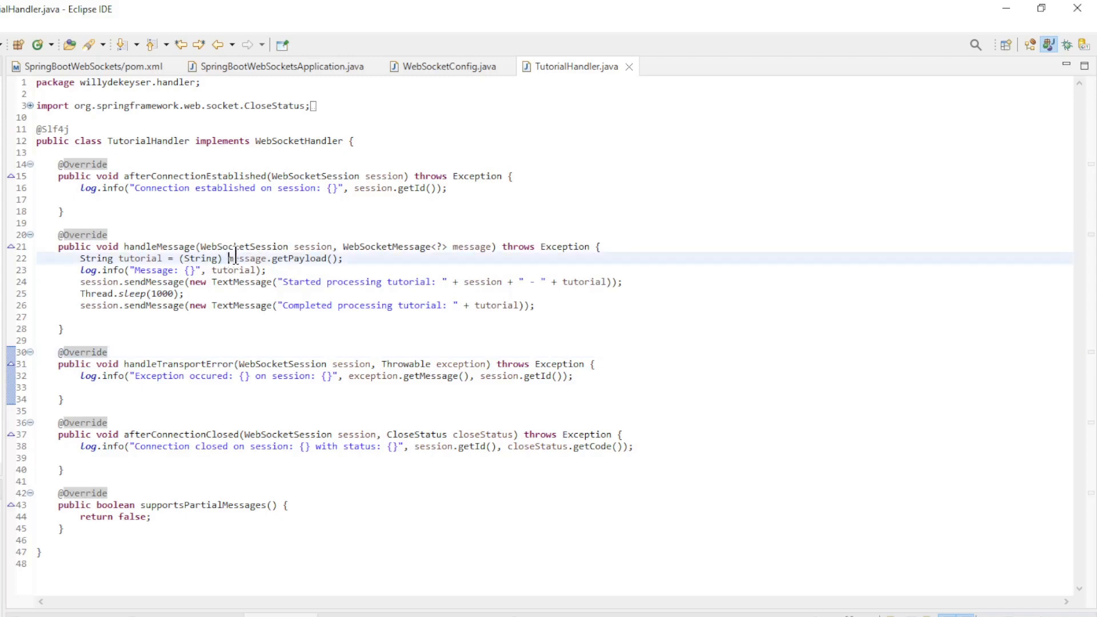
pyautogui.doubleClick(280, 258)
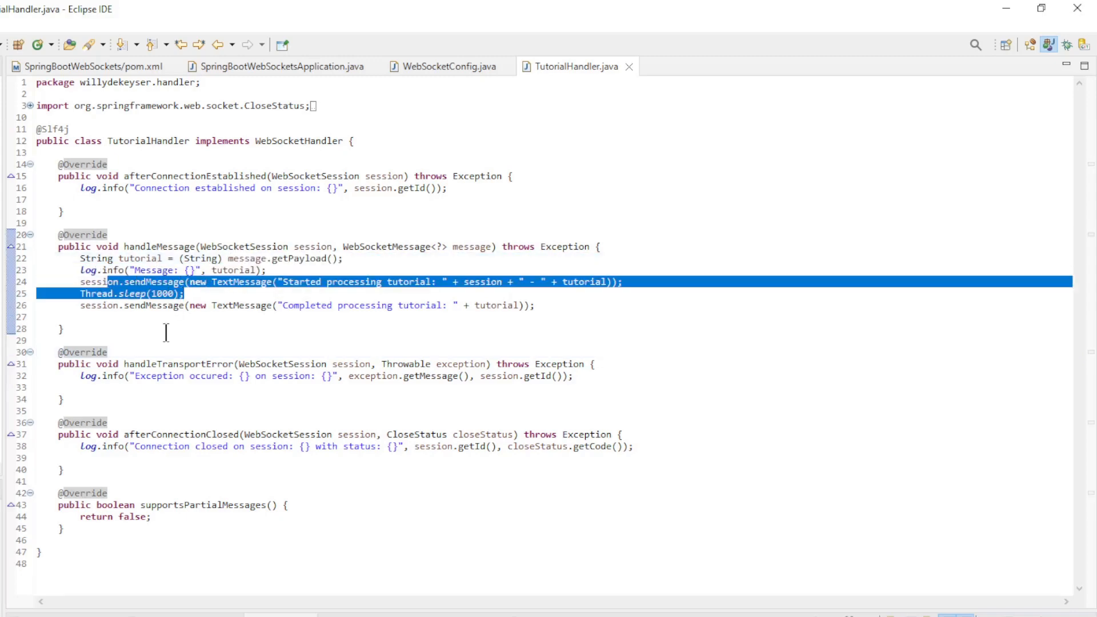
pyautogui.click(126, 294)
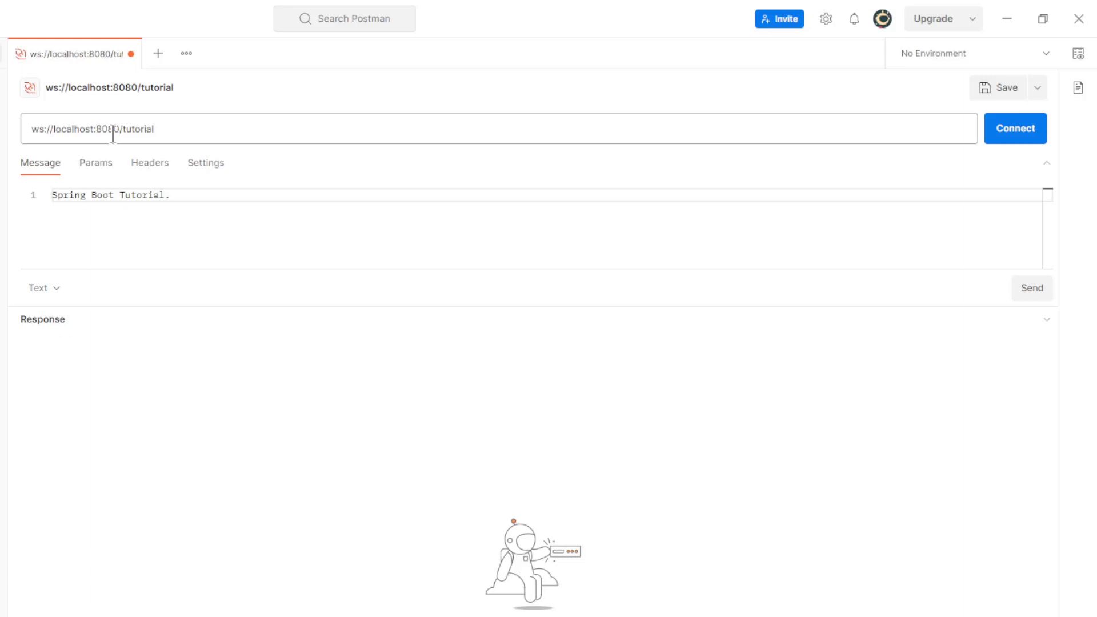
pyautogui.moveTo(120, 90)
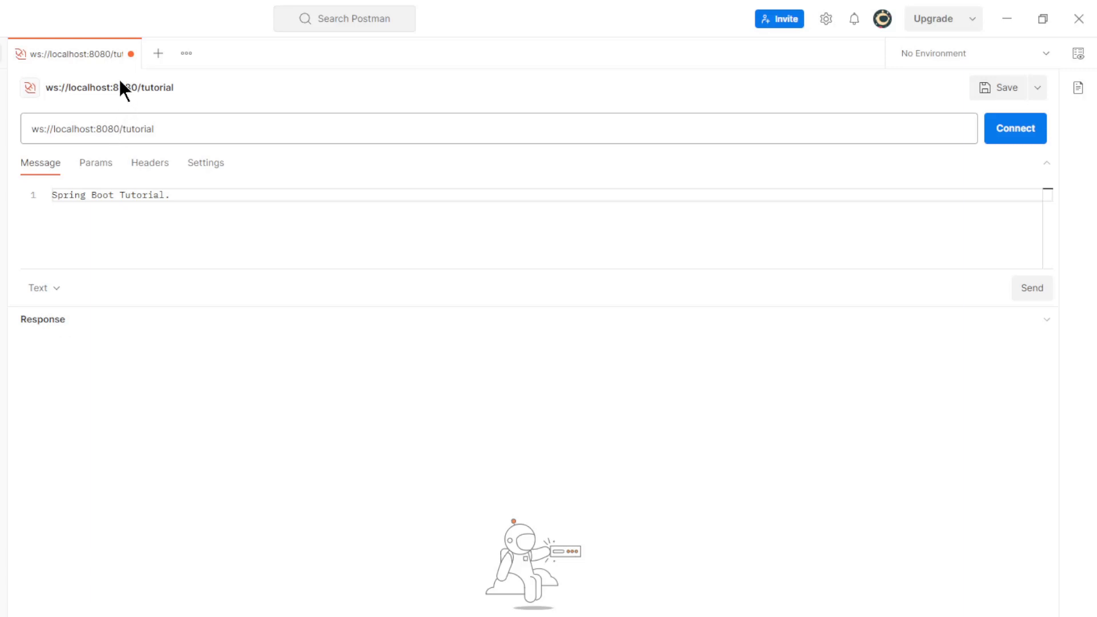
pyautogui.moveTo(123, 63)
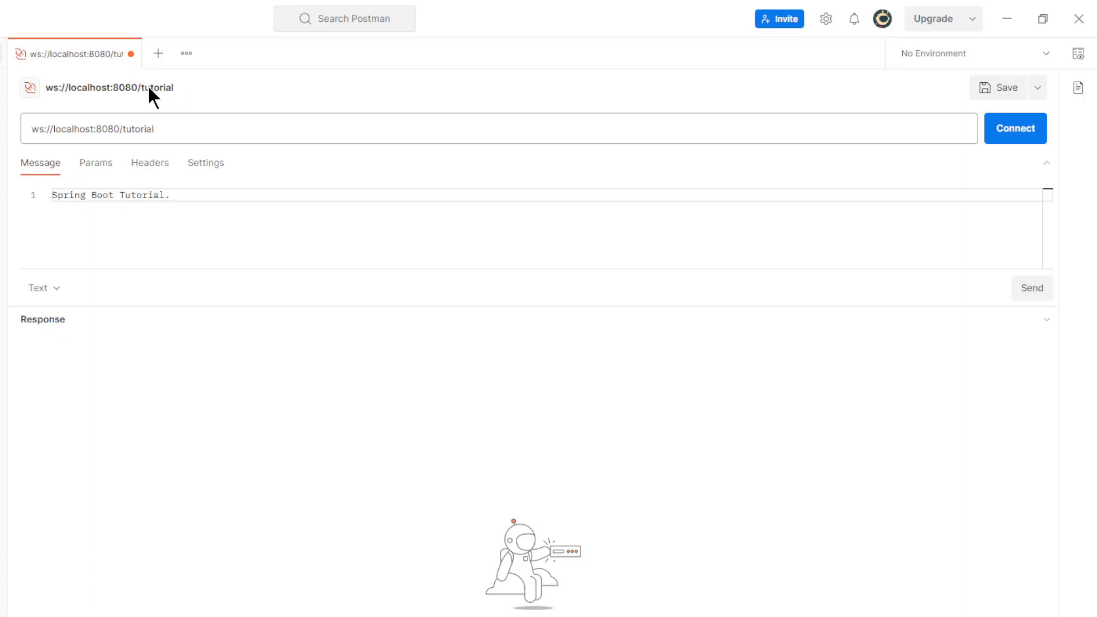
pyautogui.moveTo(901, 119)
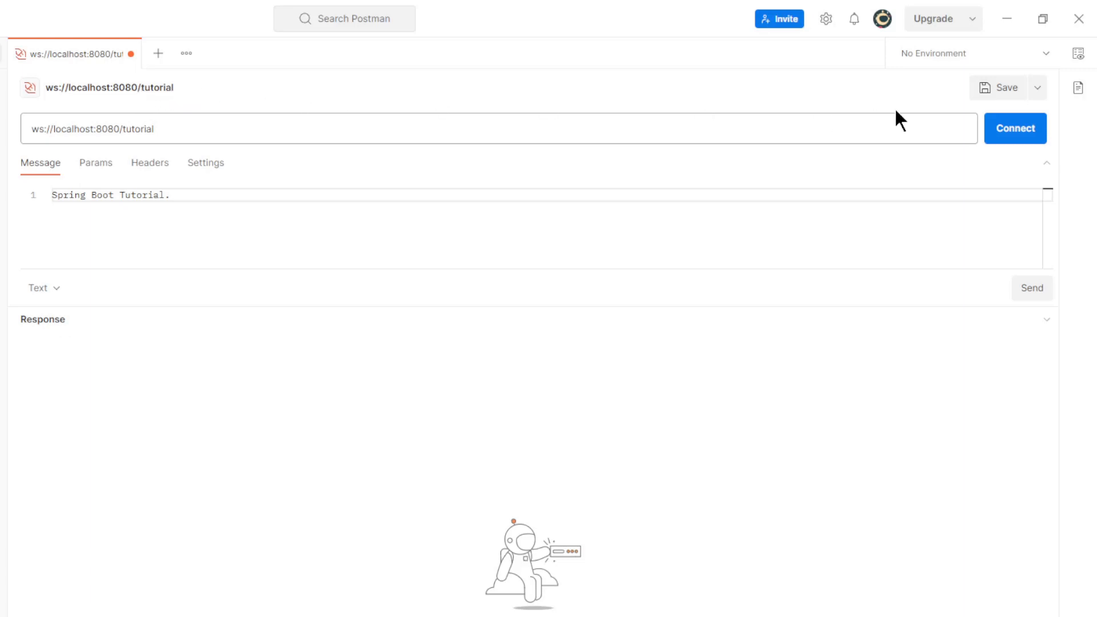
# Connect to ws://localhost:8080/tutorial and focus the 'Spring Boot Tutorial.' message
pyautogui.click(1014, 128)
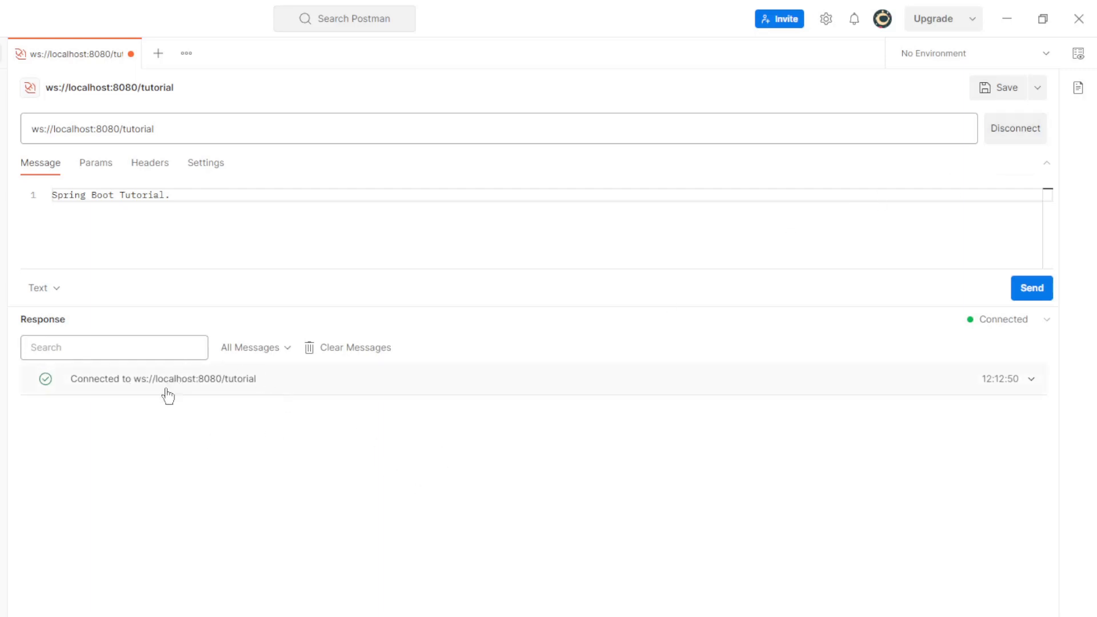
pyautogui.click(132, 215)
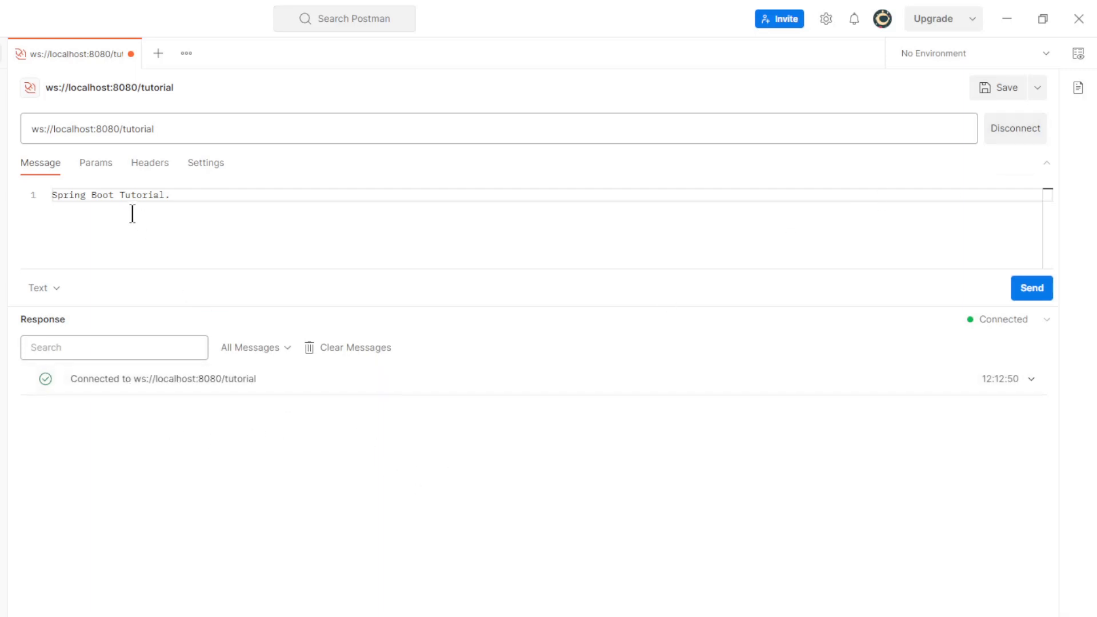
pyautogui.moveTo(975, 300)
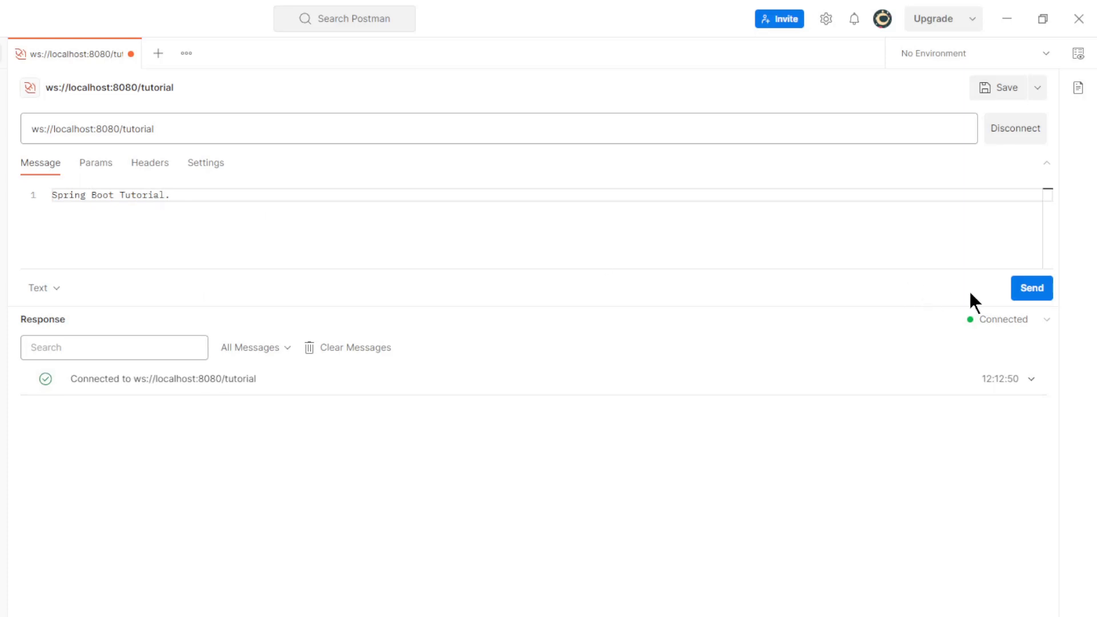
# Send 'Spring Boot Tutorial.' and receive the started and completed processing replies
pyautogui.click(1030, 288)
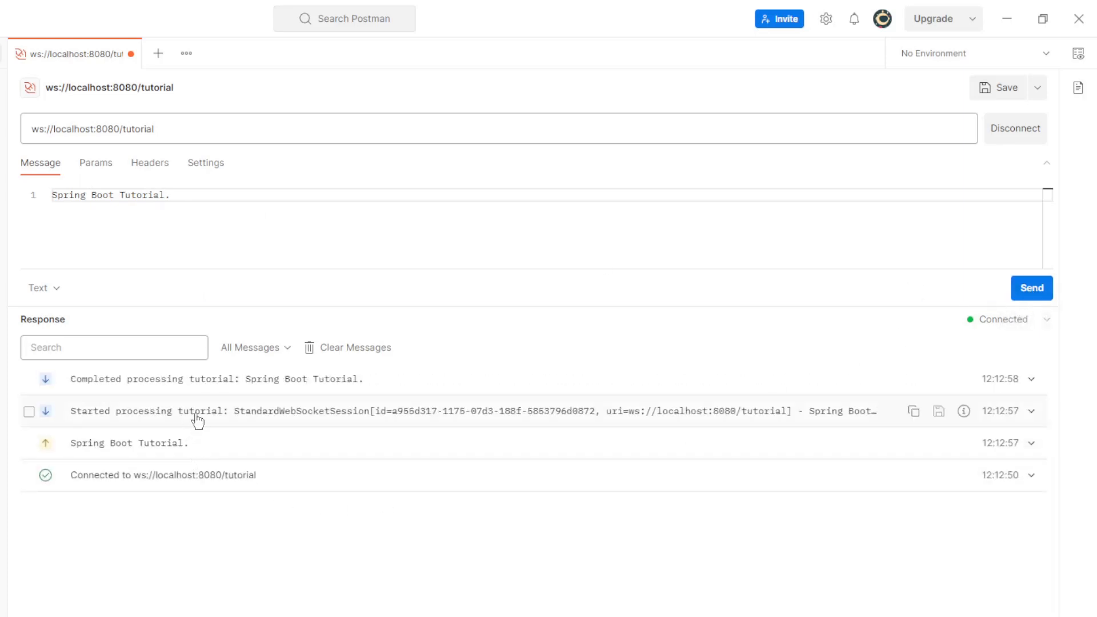
pyautogui.moveTo(205, 428)
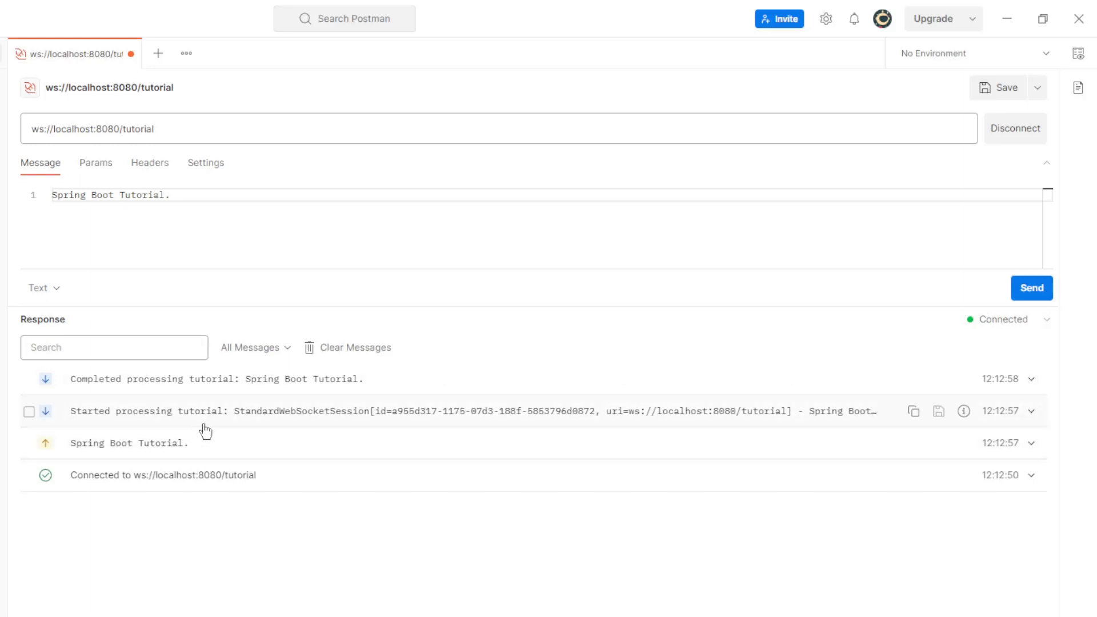